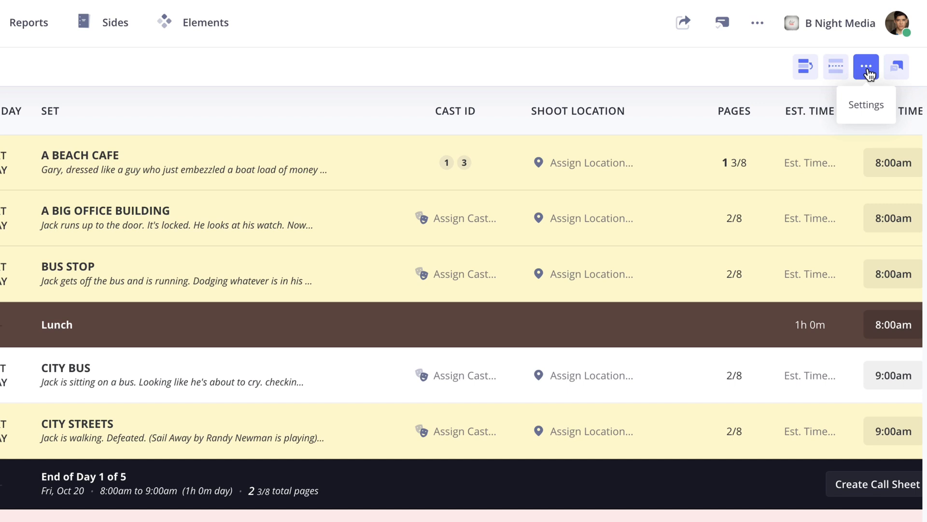
# Reach Customize Columns from the stripboard toolbar's Settings (⋯) menu.
pyautogui.click(865, 66)
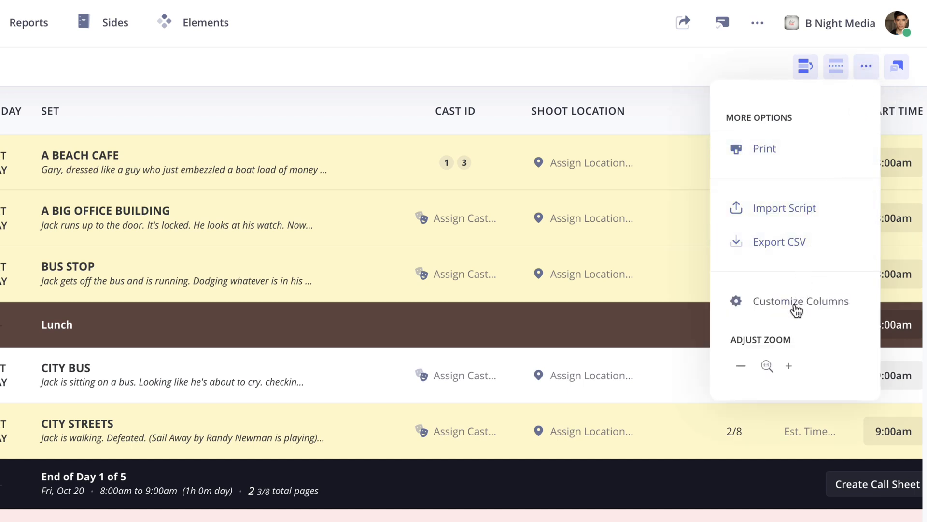
pyautogui.click(805, 301)
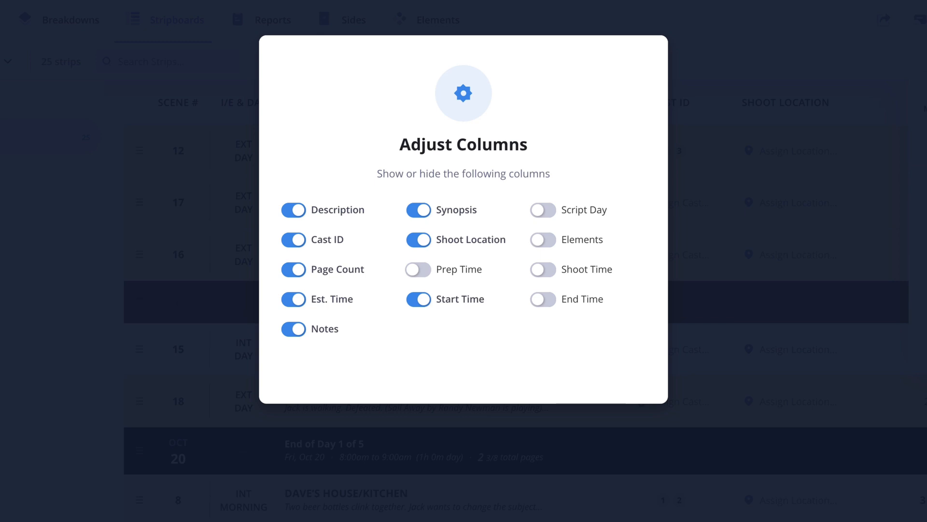
pyautogui.moveTo(759, 281)
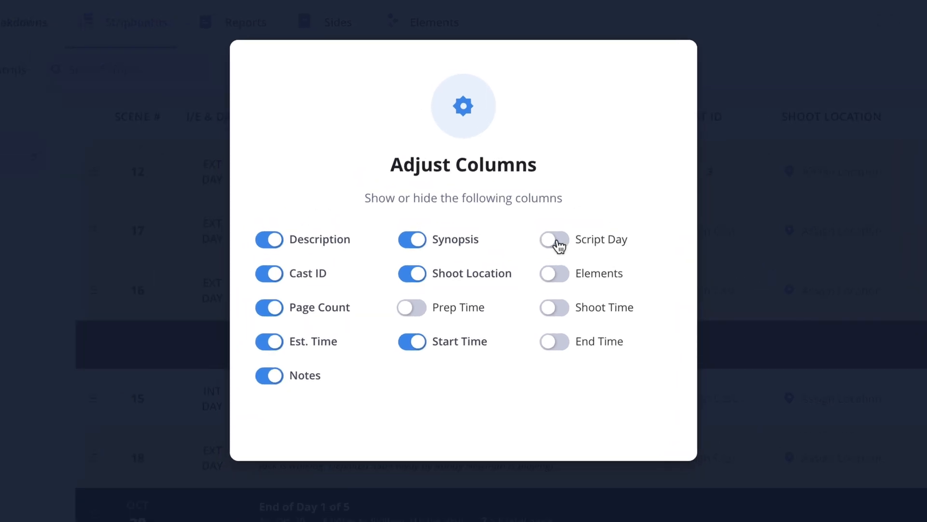
# Switch on the Script Day toggle so the column shows on the stripboard.
pyautogui.click(554, 239)
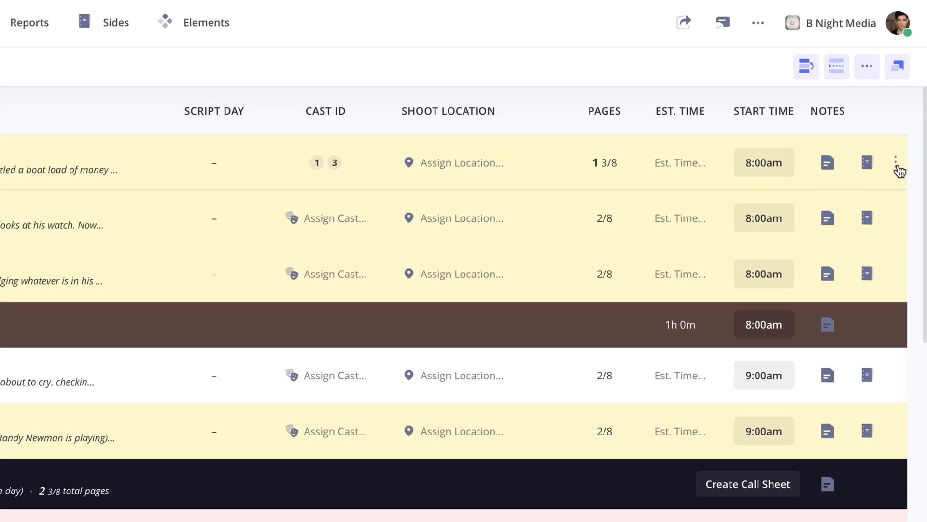
# Edit scene 12 (EXT. A Beach Cafe) details and enter Script Day 1, keeping it EXT.
pyautogui.click(898, 163)
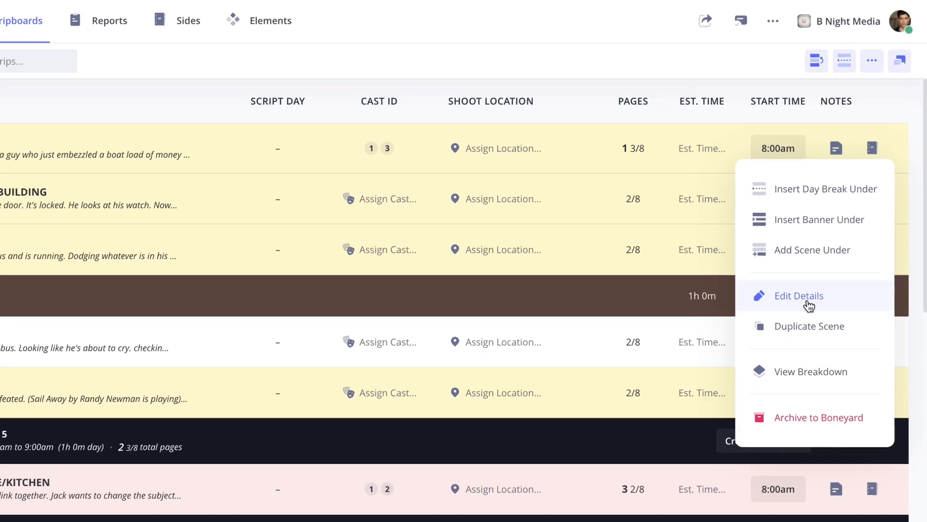
pyautogui.click(799, 296)
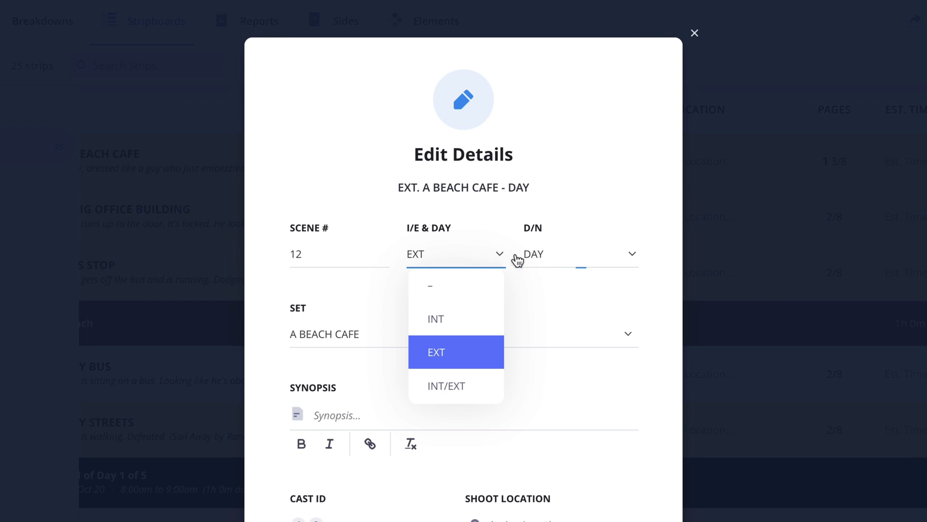
pyautogui.click(579, 254)
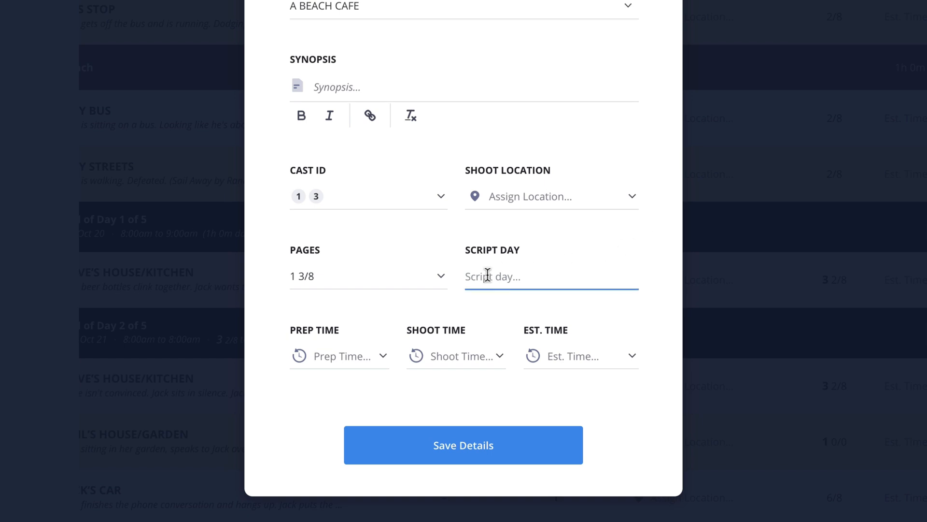
pyautogui.write('1')
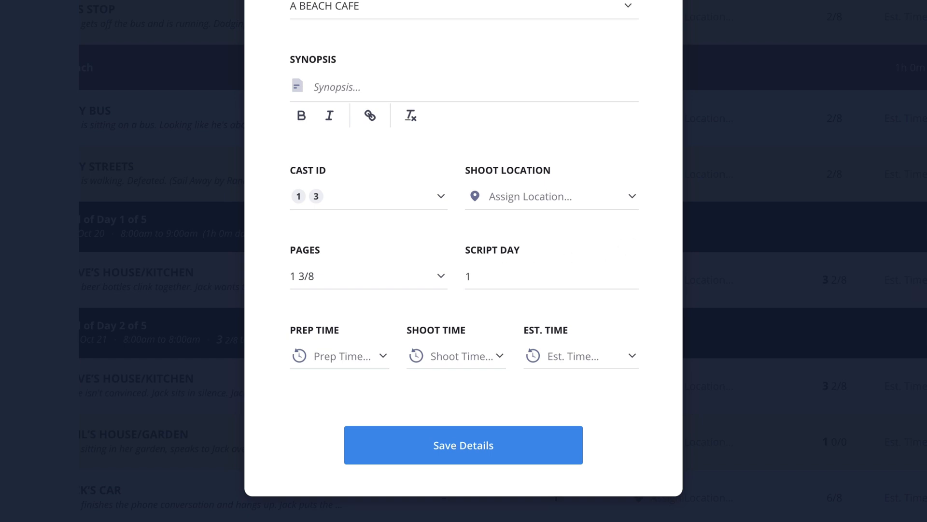
pyautogui.click(462, 444)
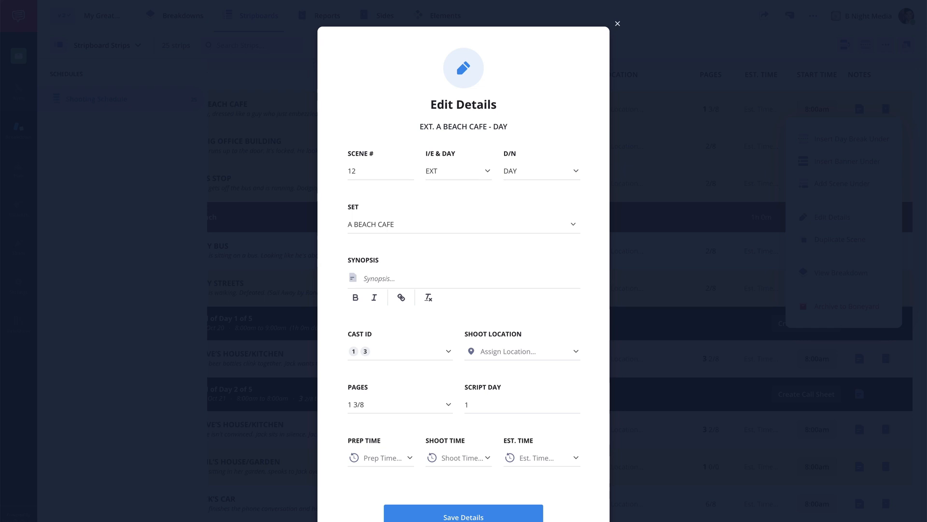
# Set scene 12's D/N to NIGHT and save details, updating the screenplay so Script Day 1 shows.
pyautogui.click(540, 171)
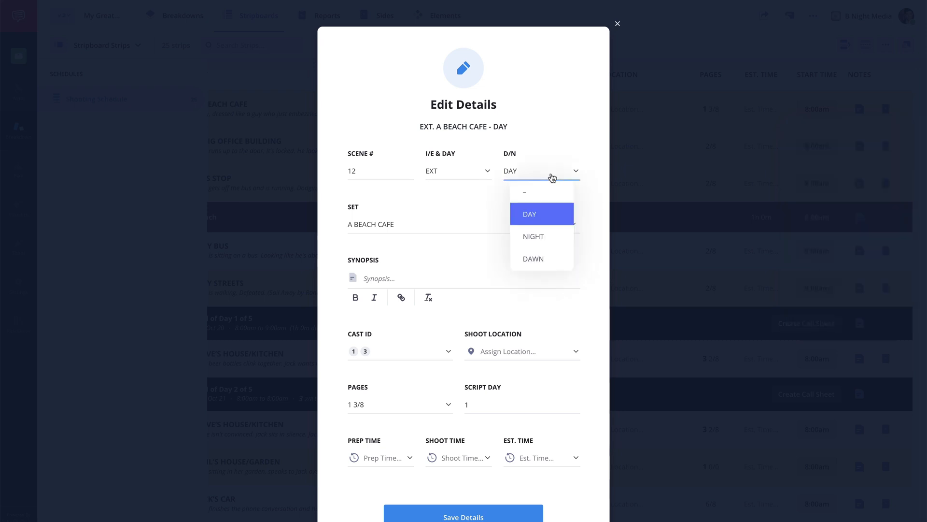
pyautogui.click(533, 236)
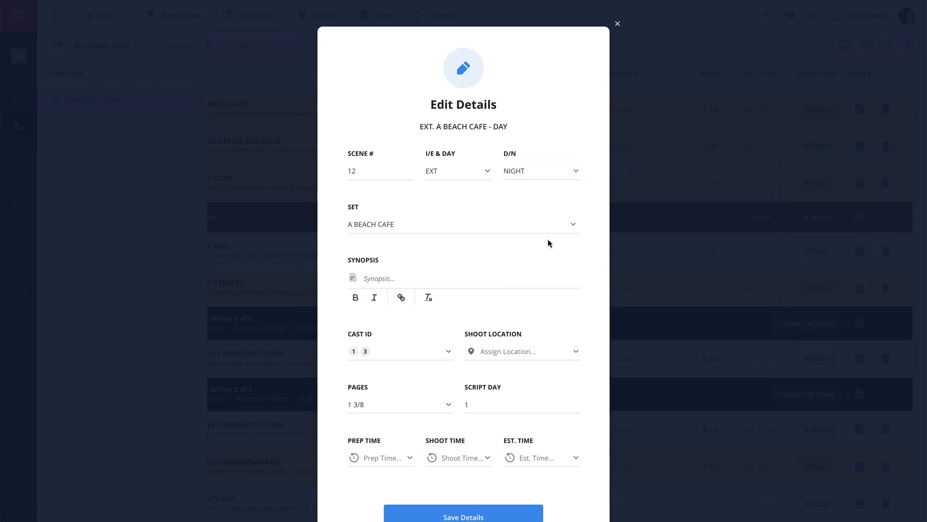
pyautogui.click(462, 516)
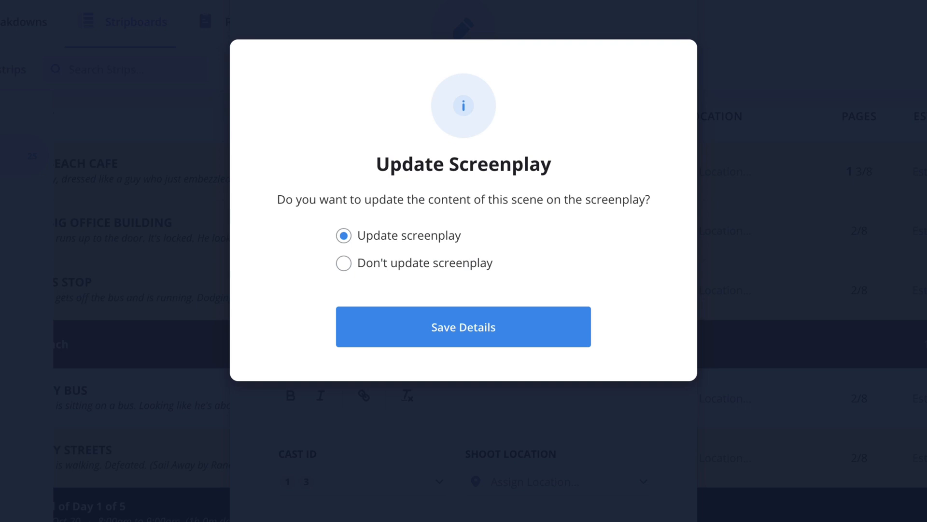
pyautogui.click(464, 326)
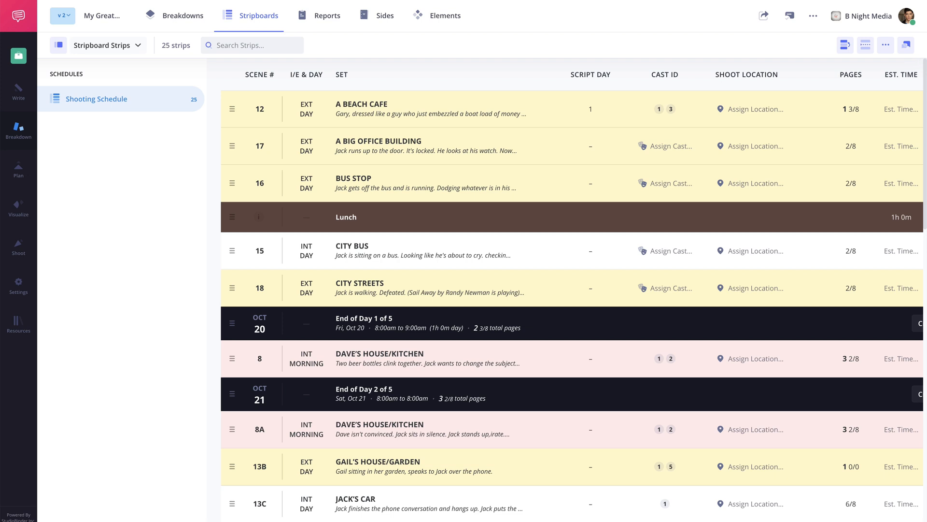
# Add "He sees Jack." after scene 12's opening action paragraph and apply it to the screenplay.
pyautogui.hscroll(3)
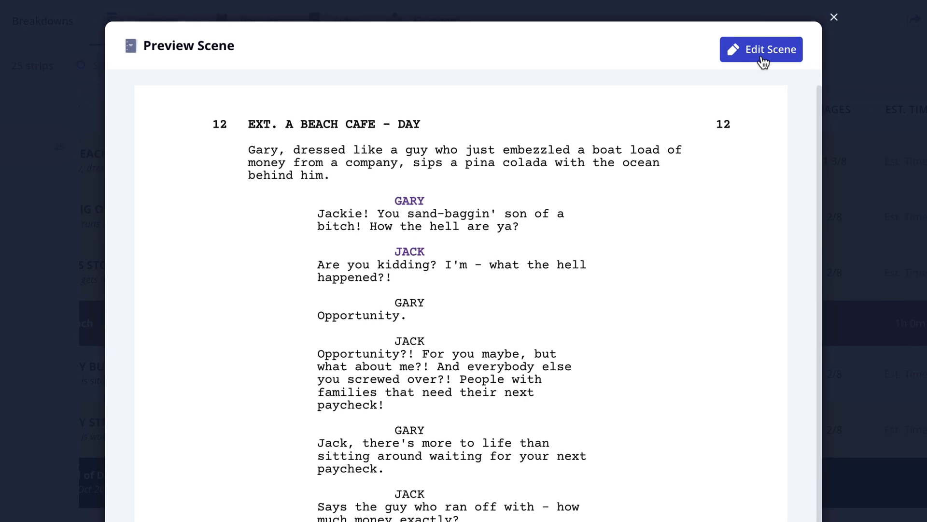
pyautogui.click(761, 49)
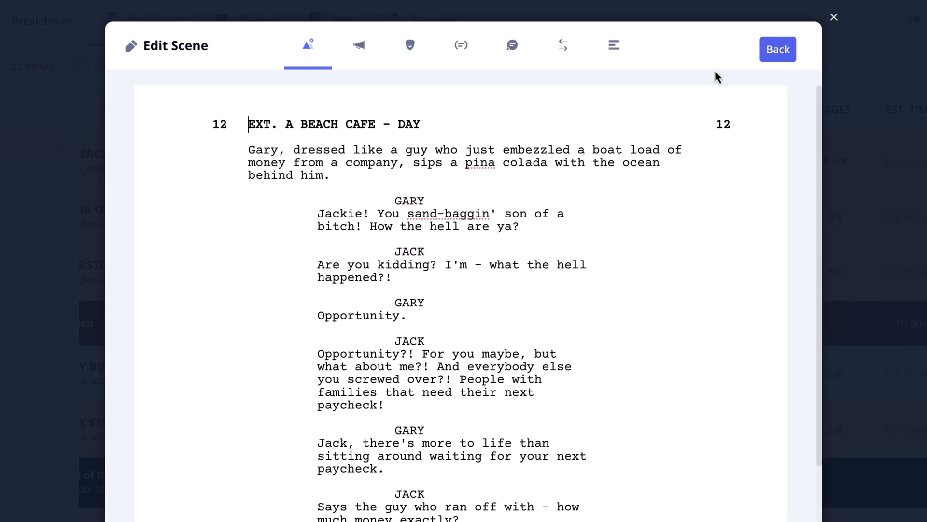
pyautogui.click(360, 45)
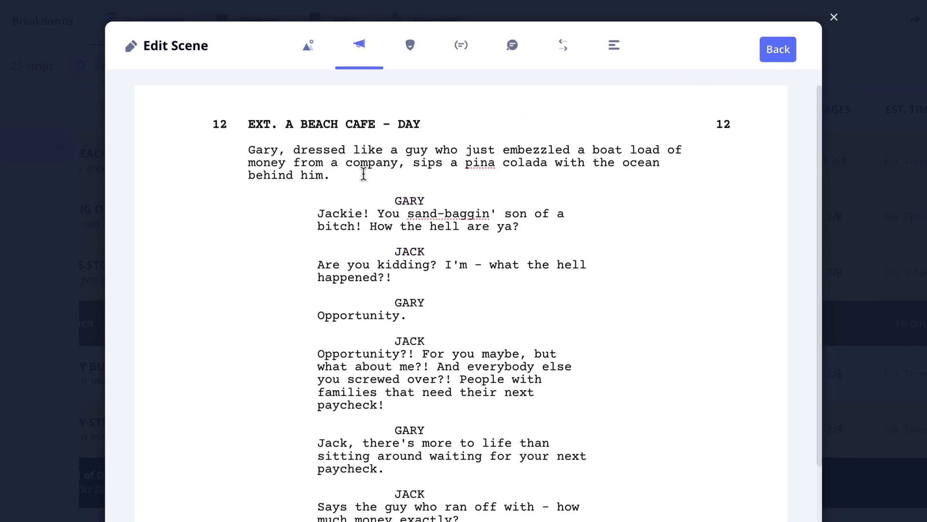
pyautogui.write('He sees Jack.')
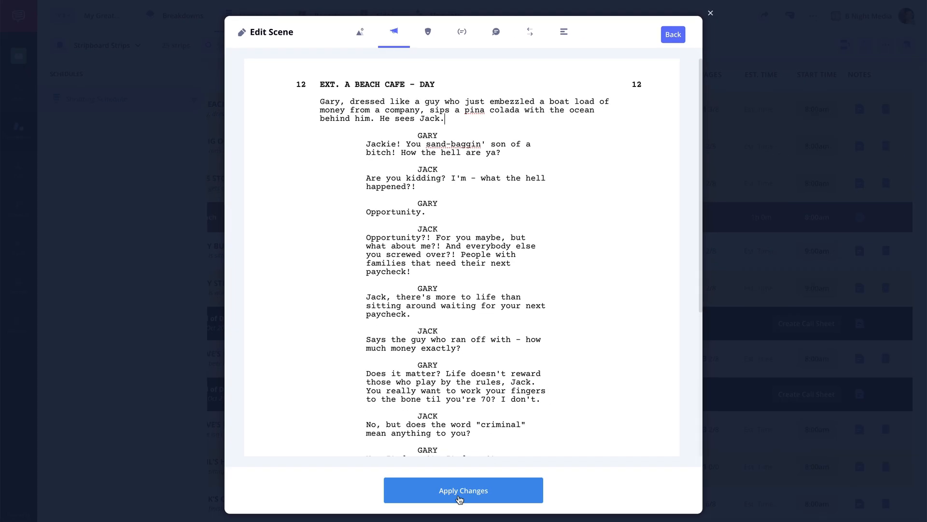
pyautogui.click(463, 490)
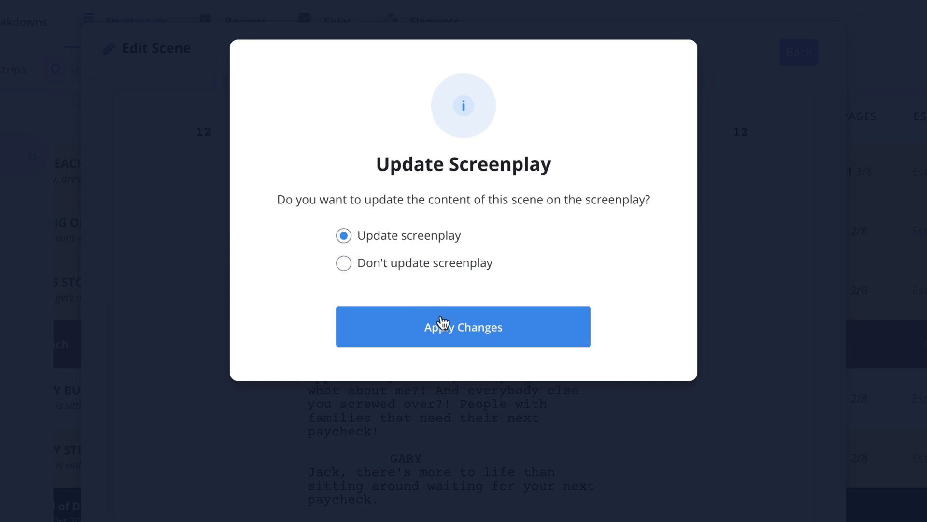
pyautogui.click(463, 326)
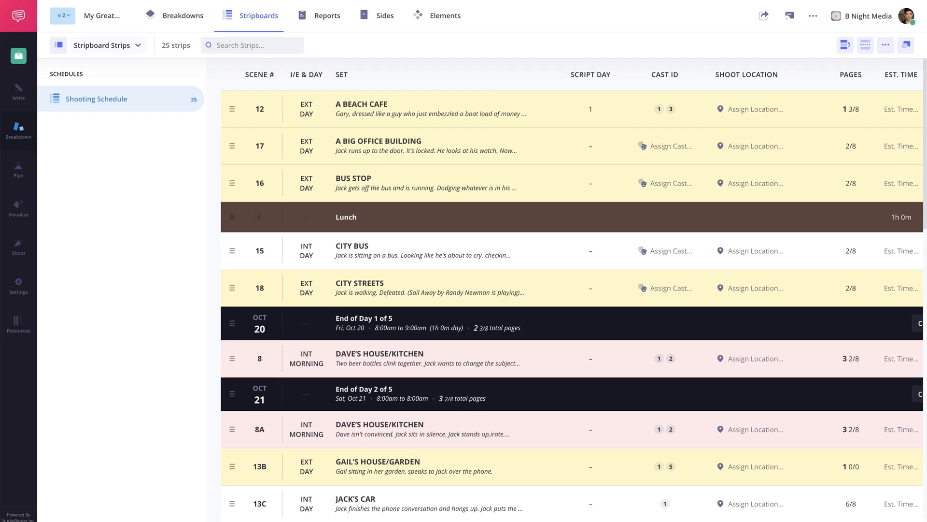
# View the screenplay under Write to confirm scene 12's edit, then return to the stripboard schedules.
pyautogui.click(18, 91)
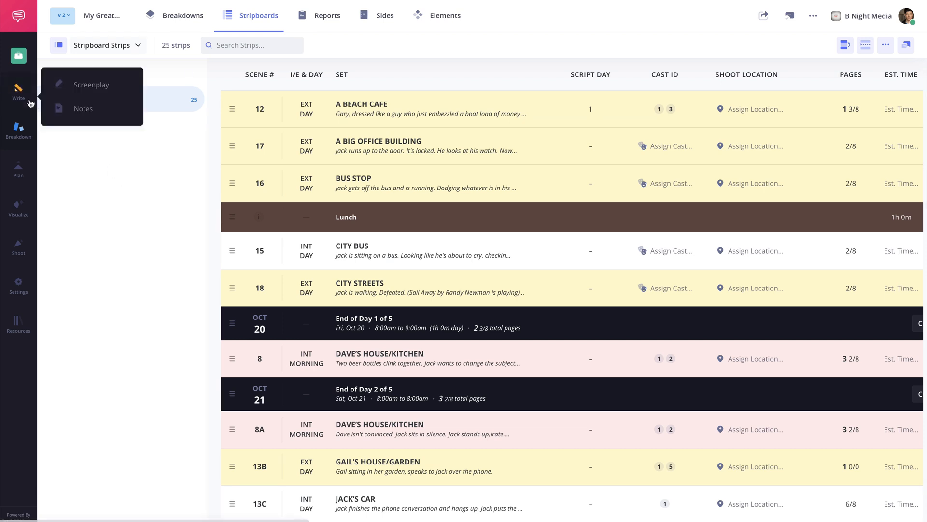
pyautogui.moveTo(91, 85)
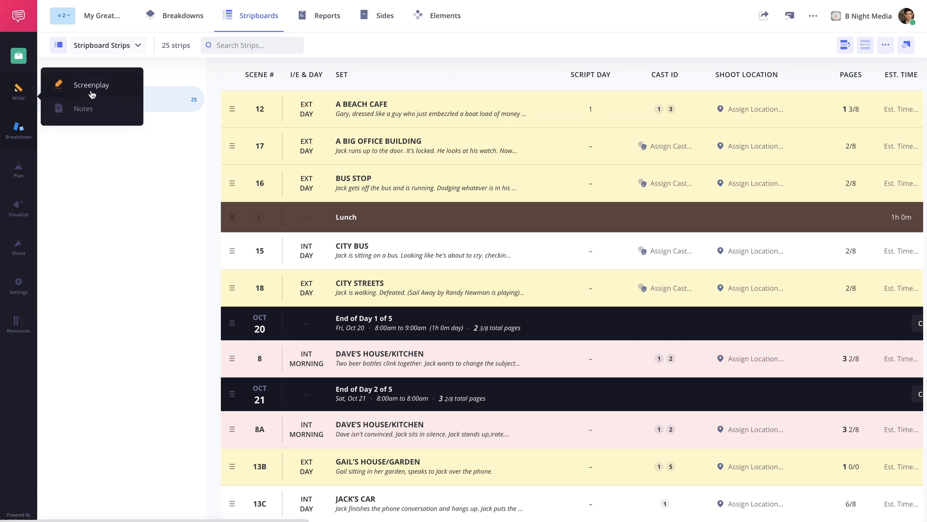
pyautogui.click(91, 85)
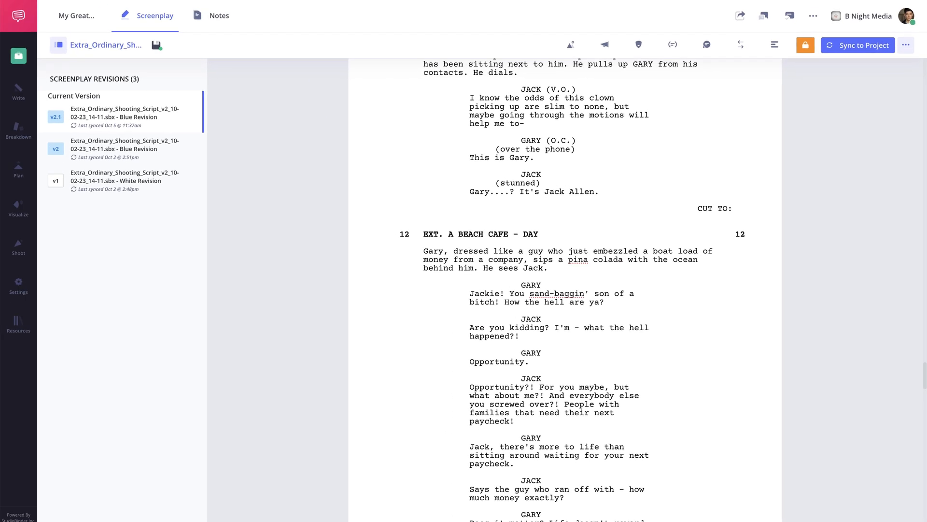
pyautogui.click(257, 16)
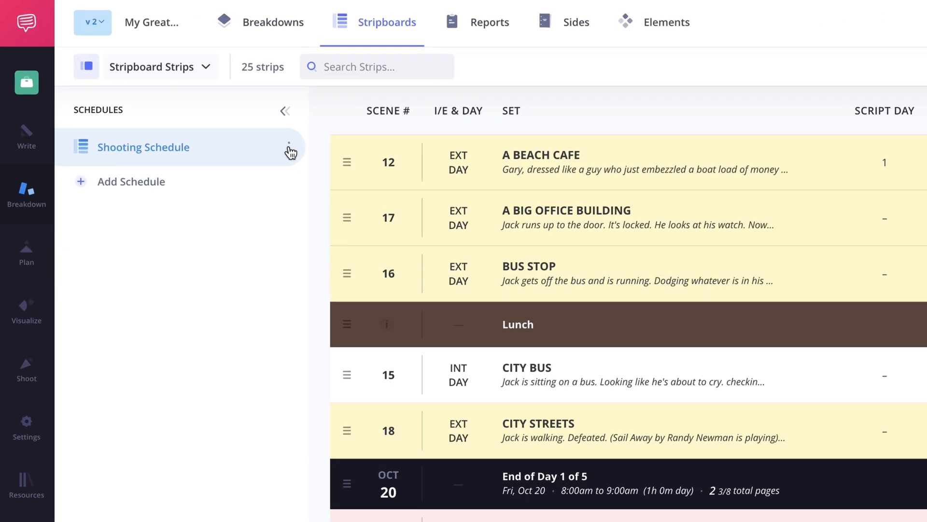
# Duplicate the Shooting Schedule from its ⋮ menu, creating Shooting Schedule Copy1.
pyautogui.click(288, 147)
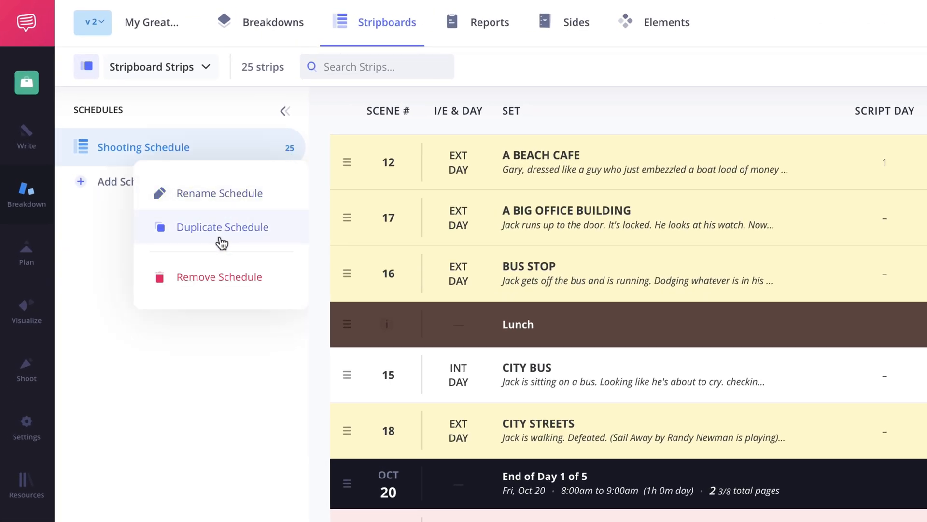
pyautogui.click(224, 226)
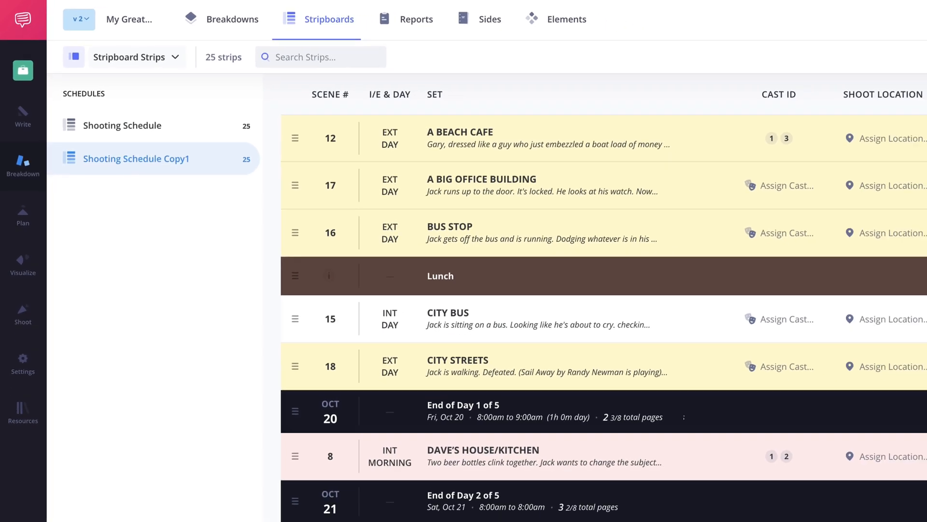